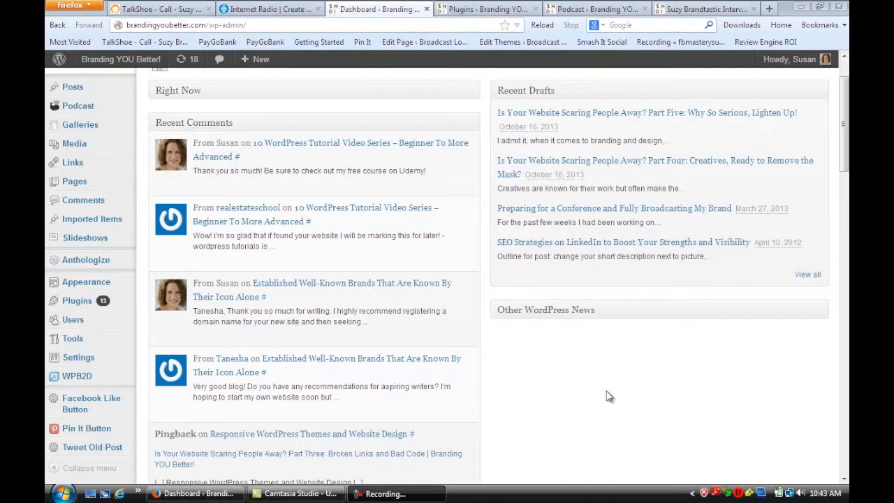
pyautogui.moveTo(604, 388)
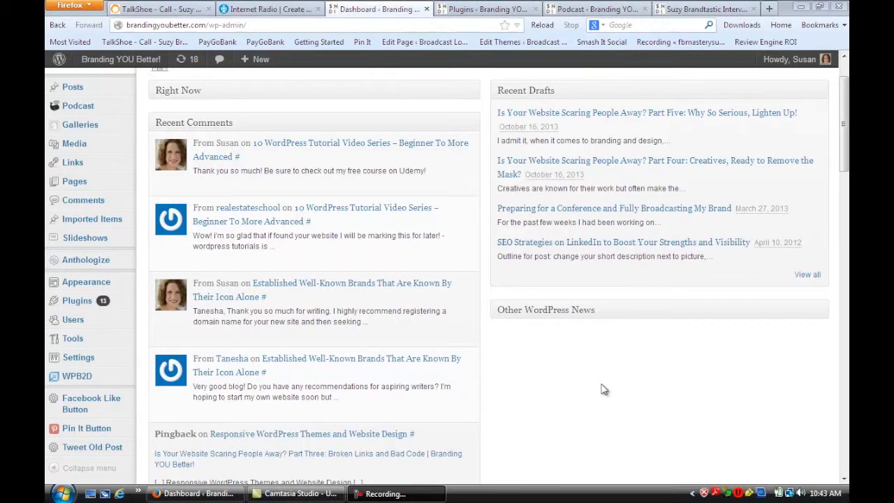
# - Bring up the TalkShoe page for the Suzy Brandtastic Interview Series call
pyautogui.click(160, 8)
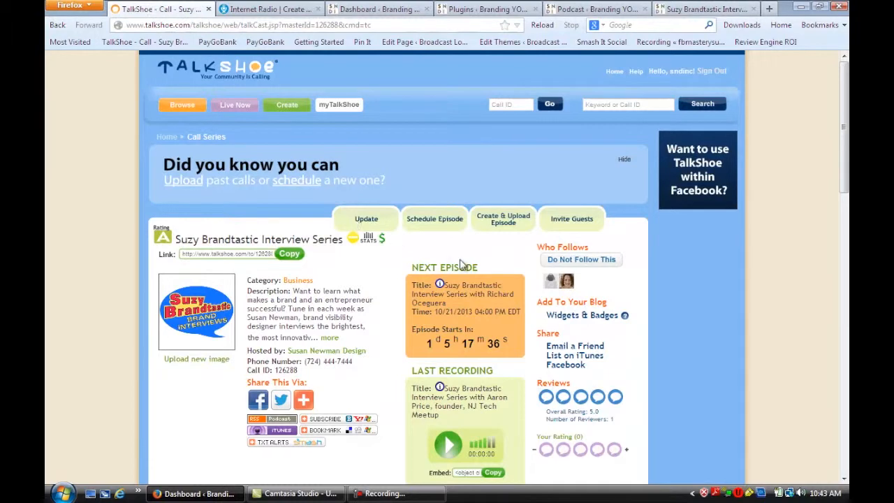
pyautogui.moveTo(510, 260)
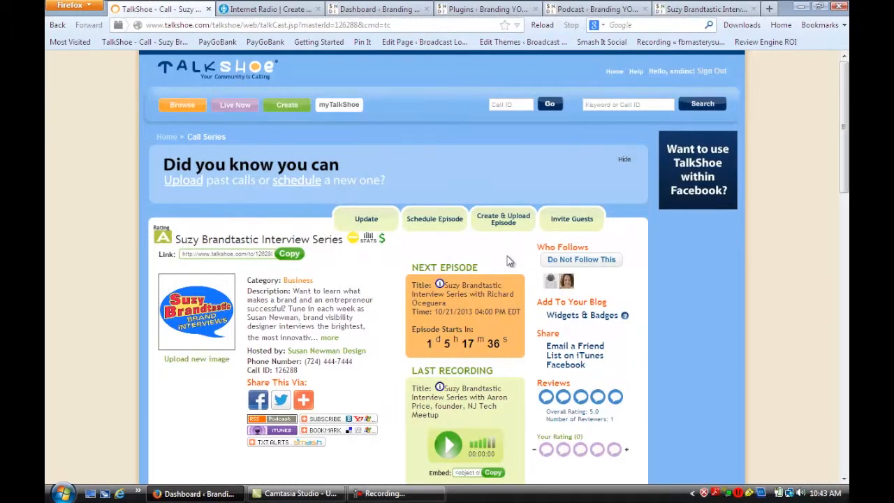
# - Show the WordPress plugins list with Seriously Simple Podcasting active
pyautogui.click(487, 8)
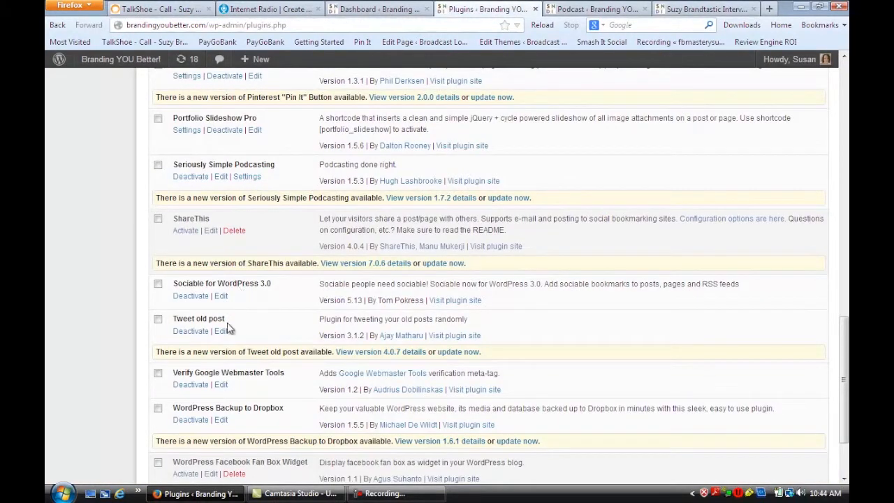
pyautogui.moveTo(193, 174)
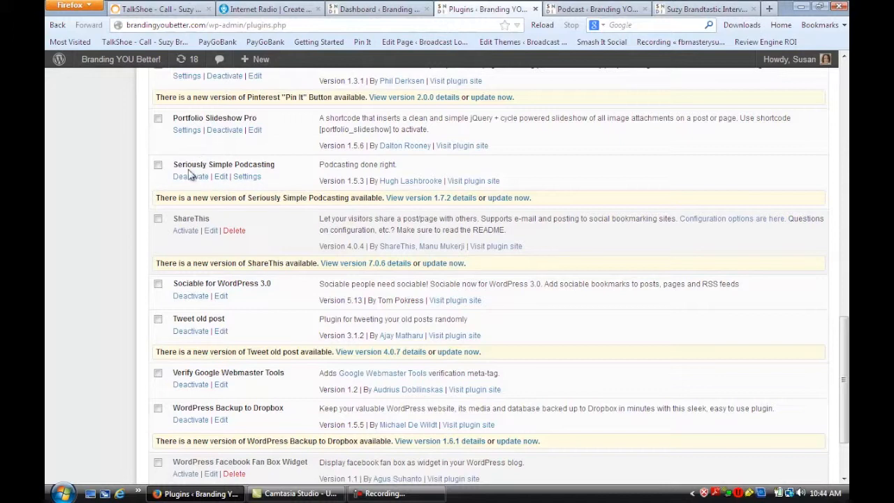
pyautogui.moveTo(273, 175)
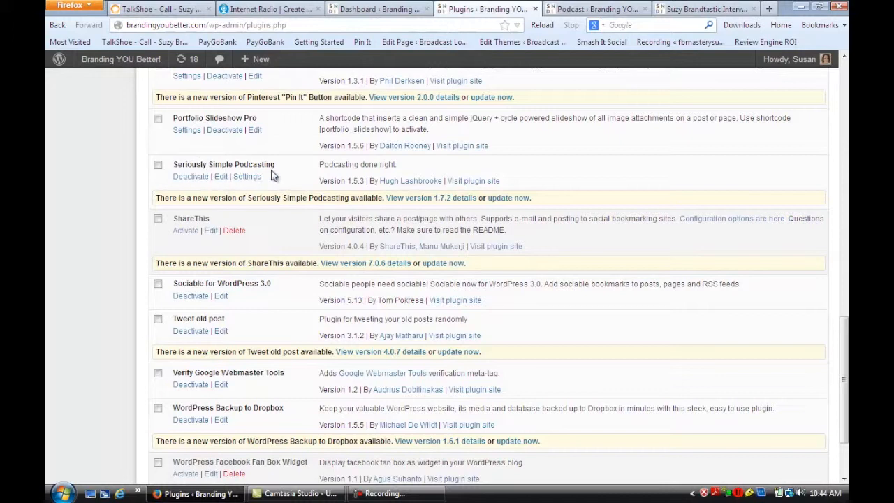
pyautogui.moveTo(216, 171)
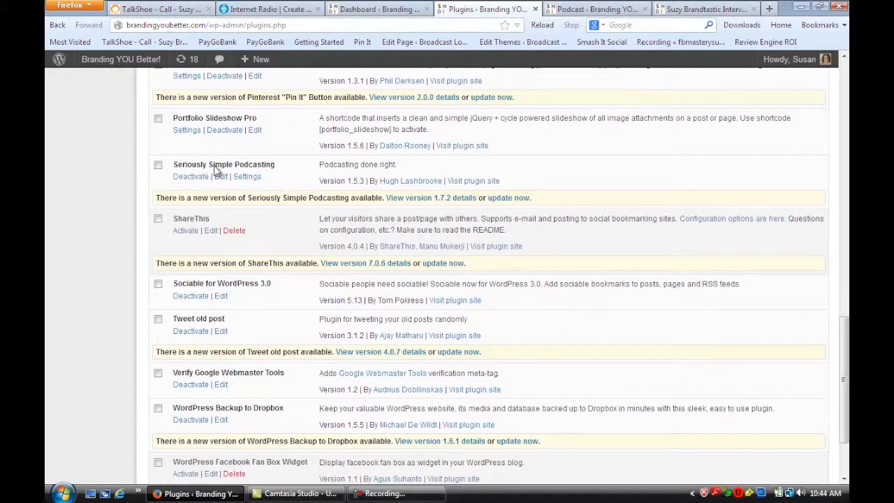
pyautogui.moveTo(269, 173)
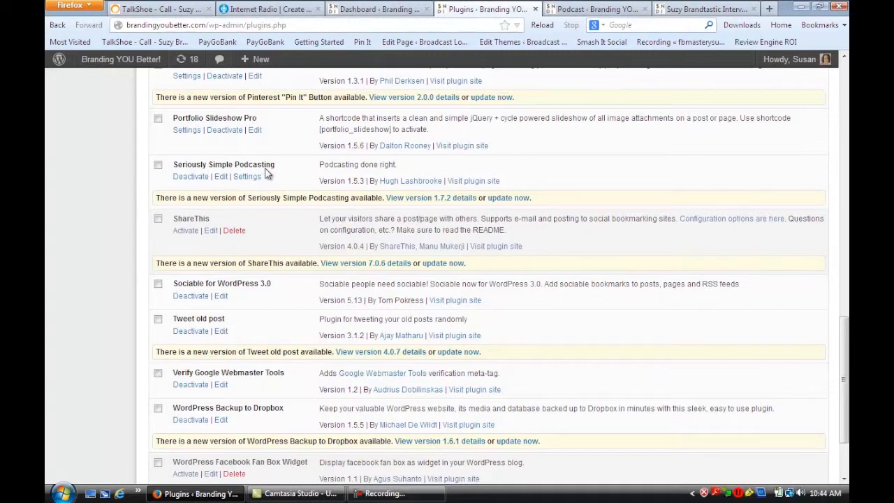
pyautogui.moveTo(374, 57)
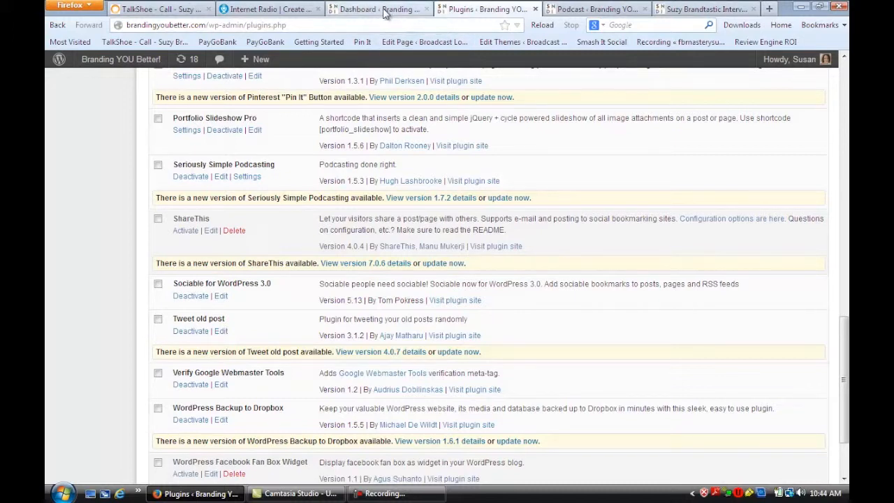
# - Return to the WordPress site dashboard with its Podcast admin menu section
pyautogui.click(378, 8)
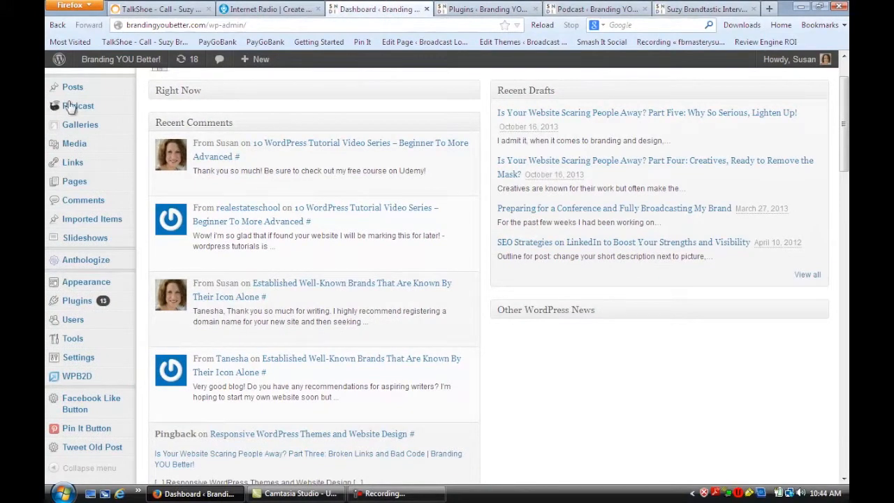
pyautogui.moveTo(79, 106)
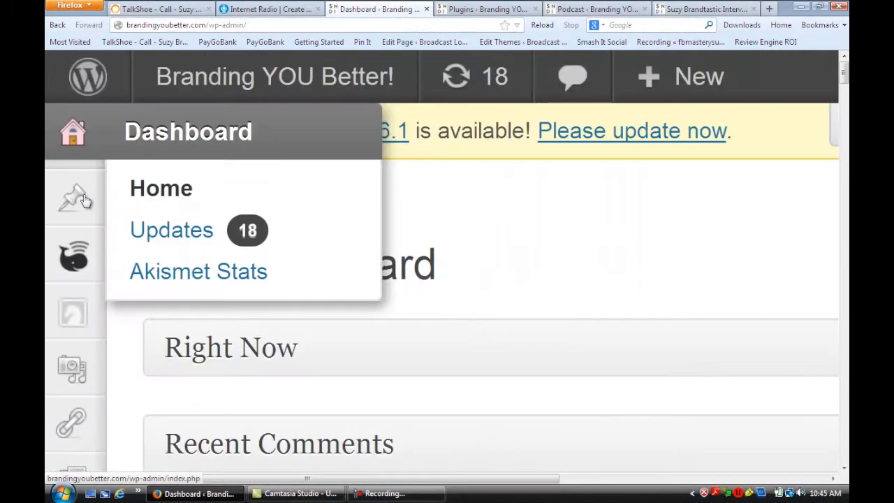
pyautogui.moveTo(72, 257)
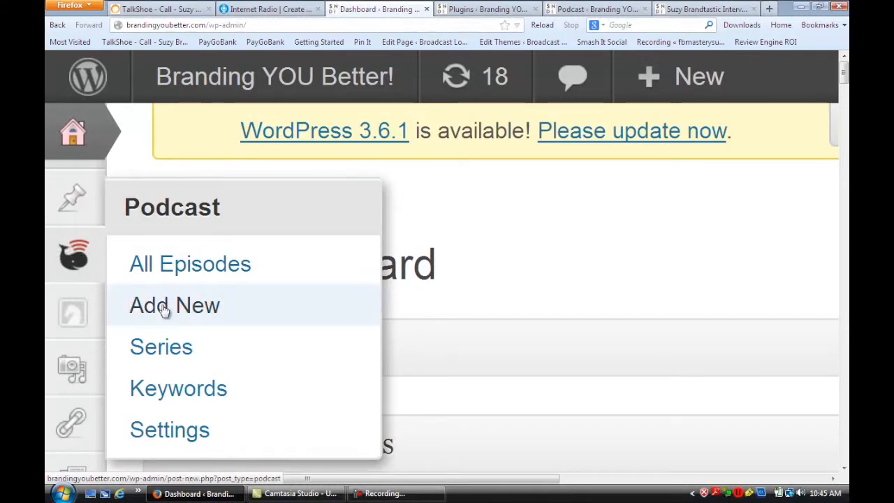
pyautogui.moveTo(162, 346)
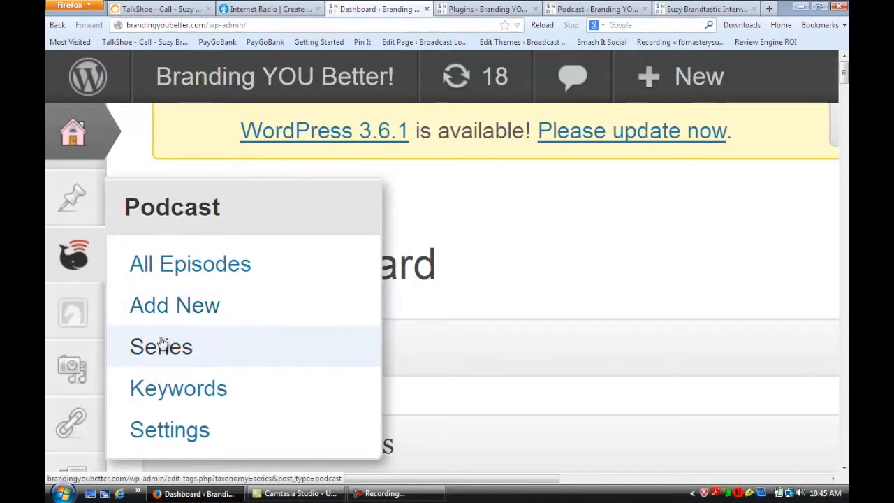
pyautogui.moveTo(167, 306)
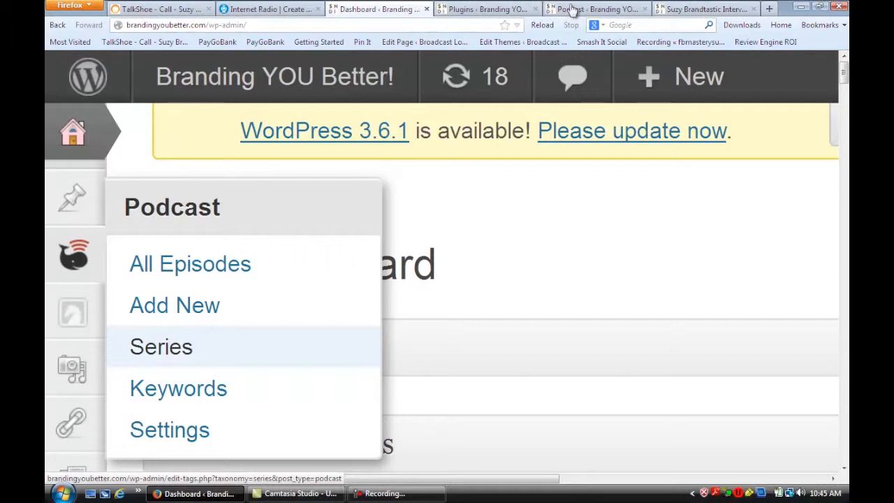
pyautogui.click(190, 264)
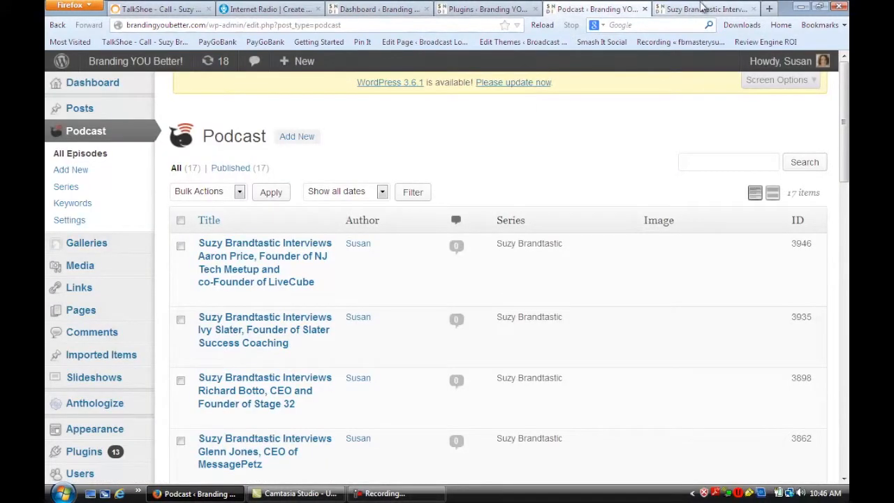
pyautogui.click(265, 243)
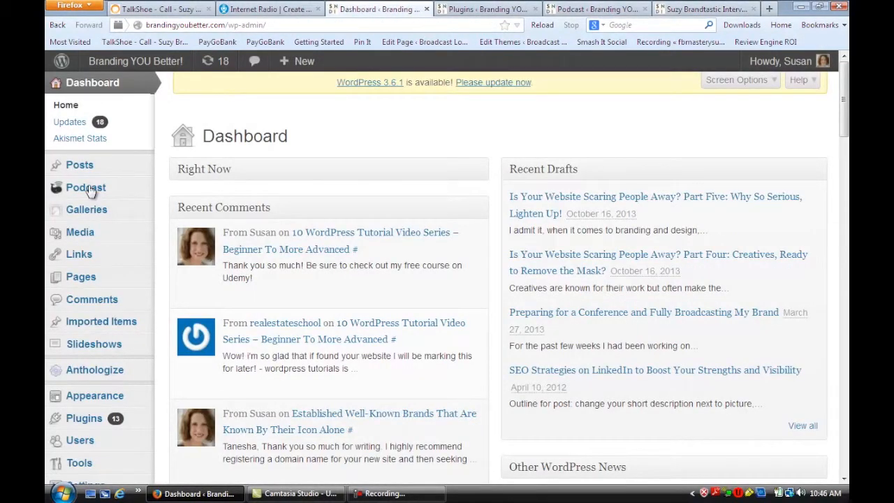
# - Start a blank new podcast episode via Podcast > Add New and reveal its Episode Details area
pyautogui.click(87, 187)
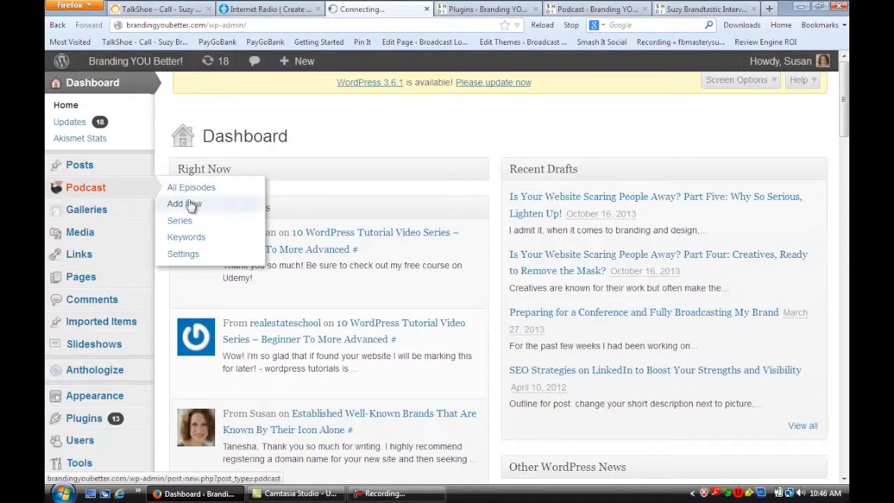
pyautogui.click(184, 204)
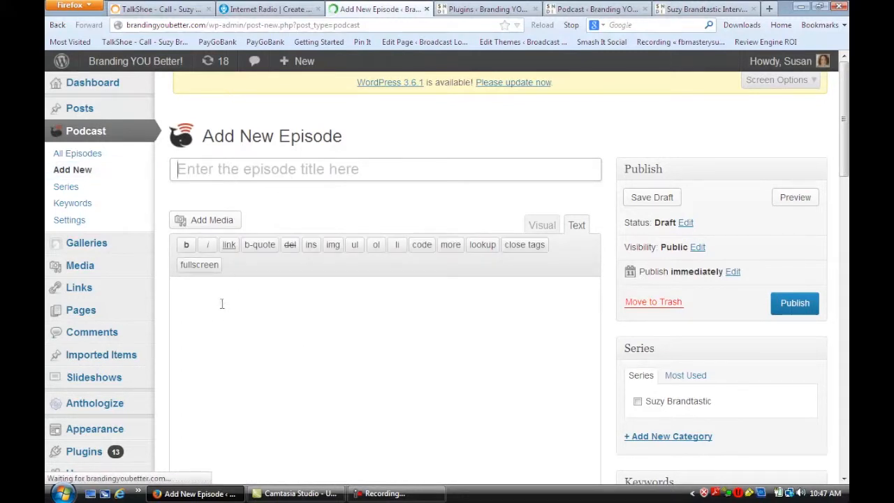
pyautogui.scroll(-3)
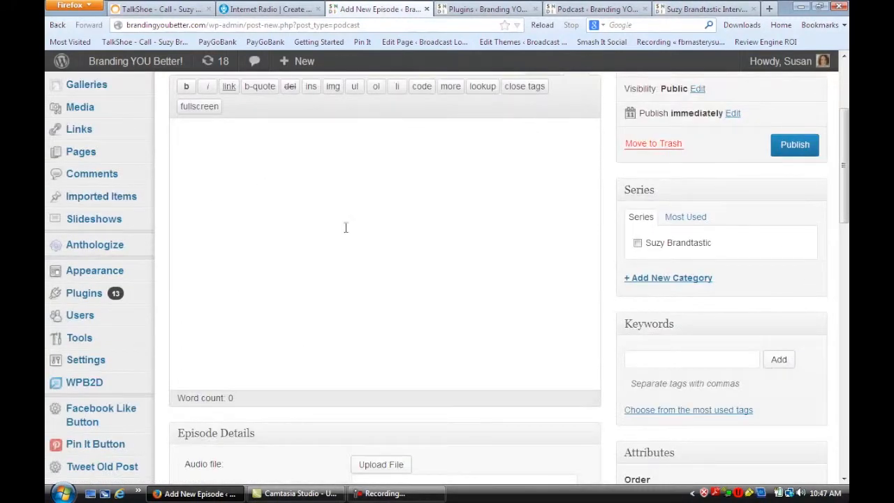
pyautogui.moveTo(559, 129)
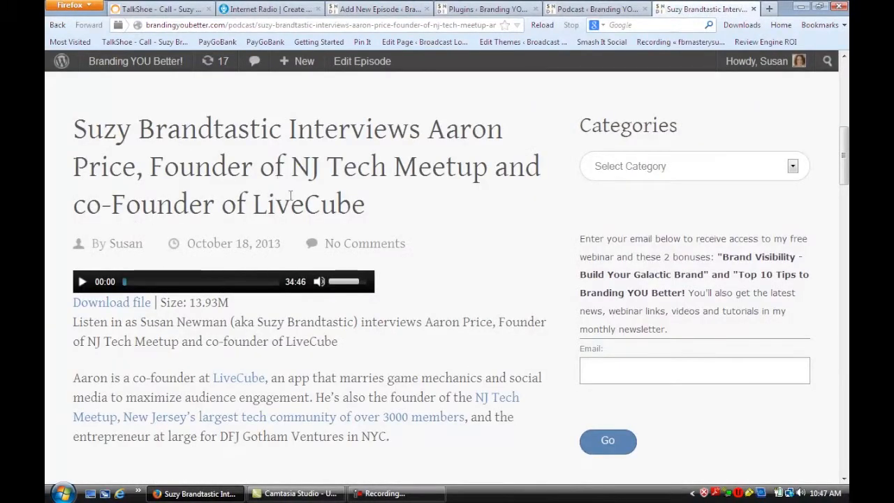
pyautogui.scroll(-3)
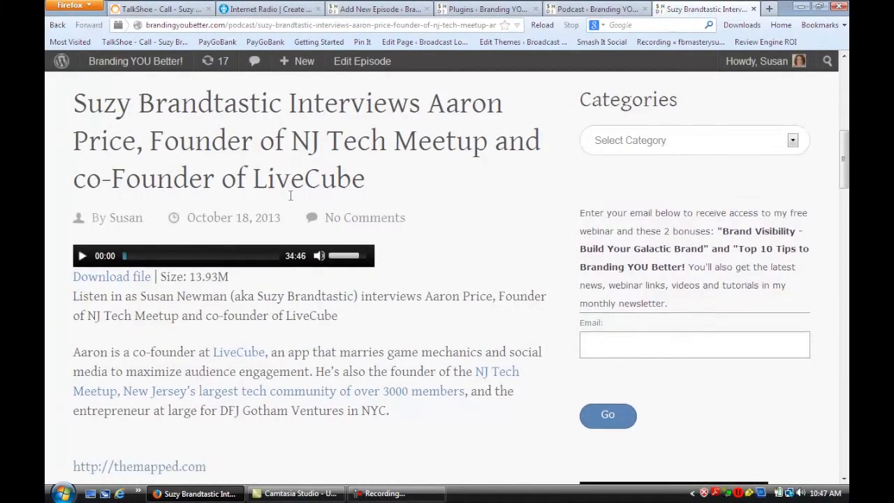
pyautogui.scroll(-3)
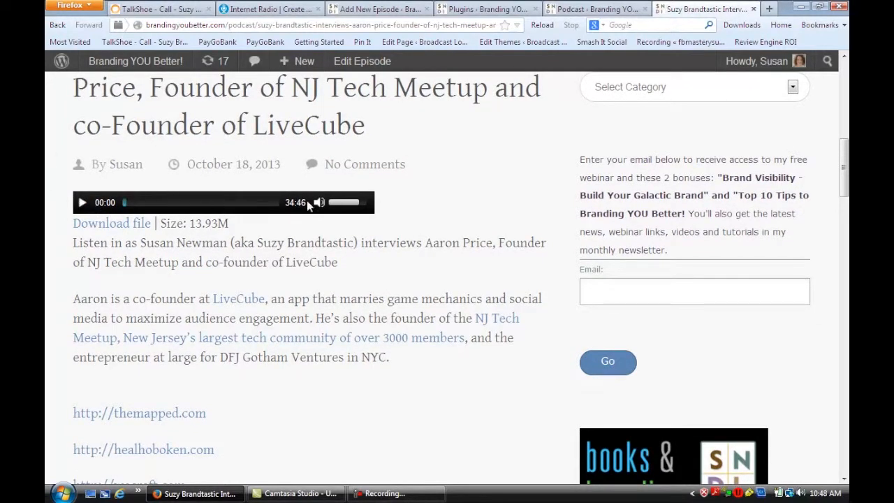
pyautogui.scroll(-3)
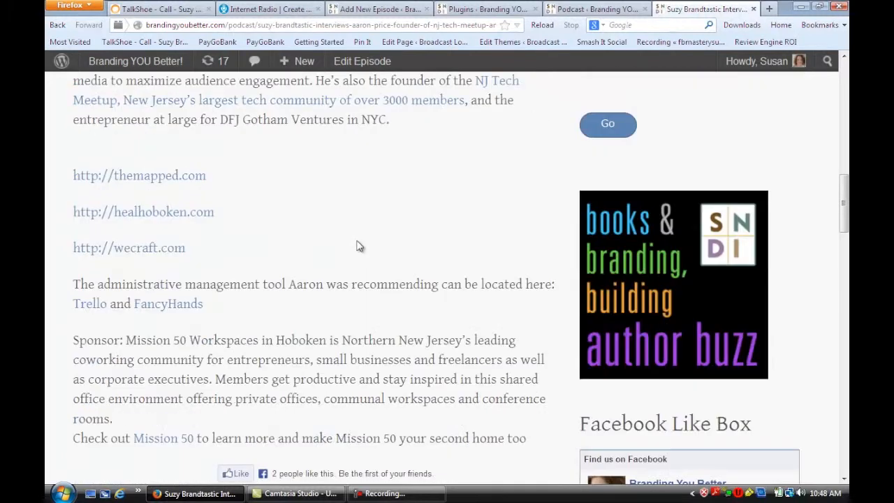
pyautogui.scroll(-3)
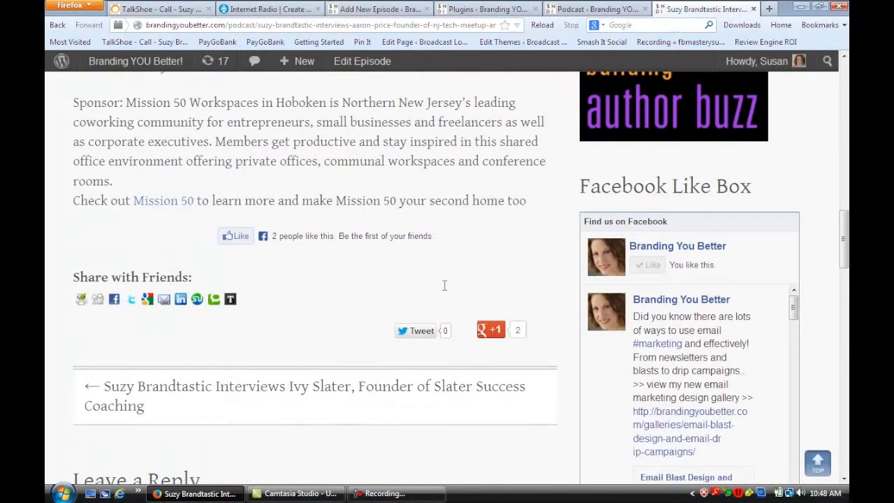
pyautogui.scroll(3)
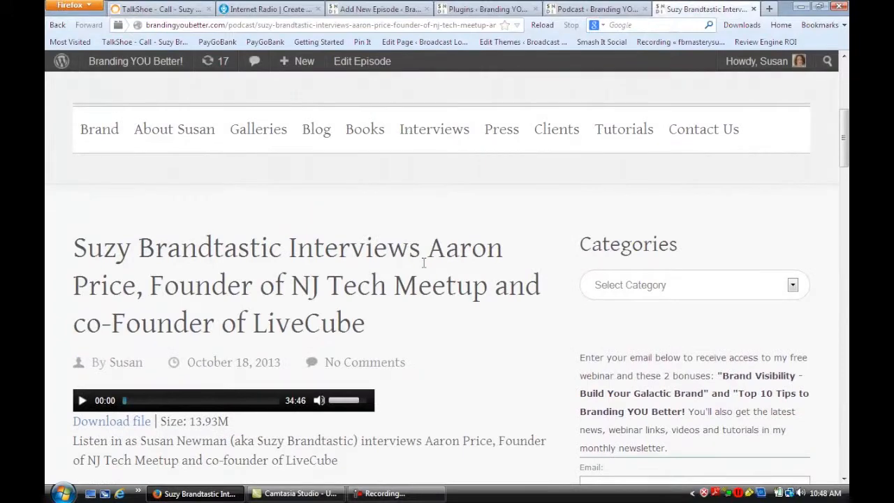